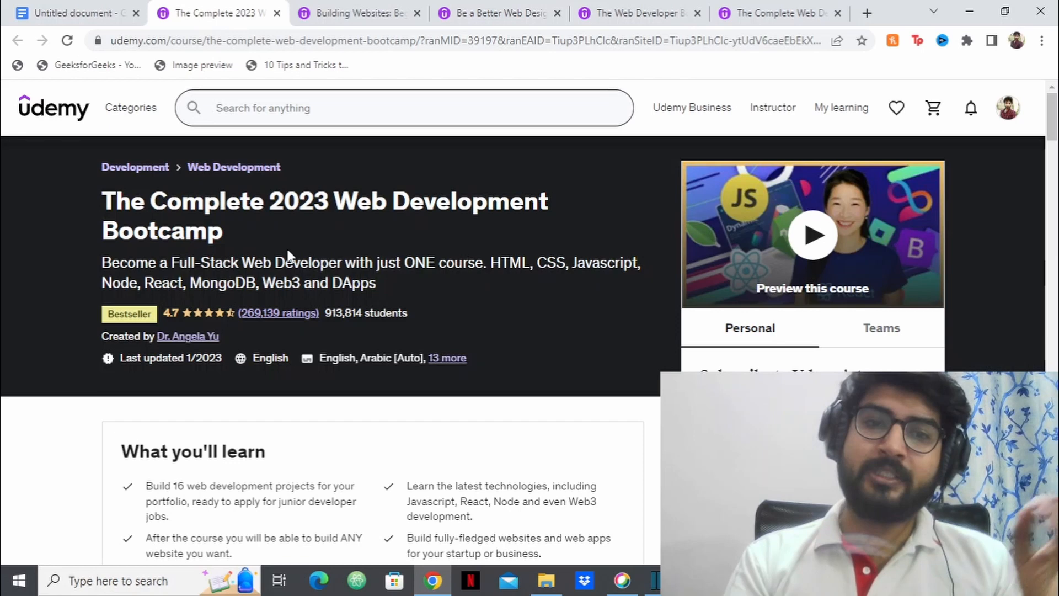
mouse_move(301, 233)
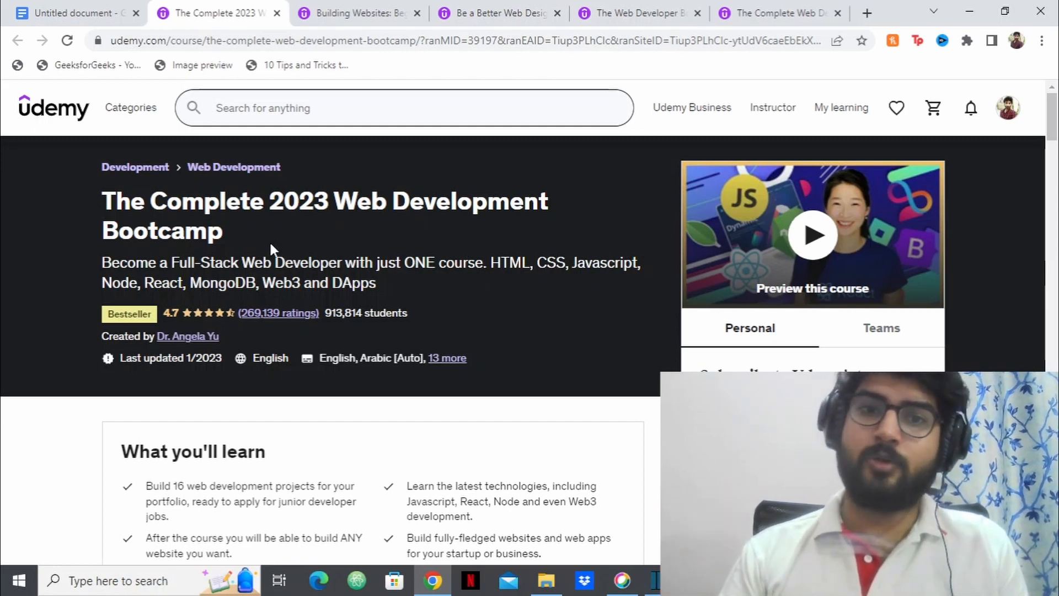
- Switch to The Complete Web Developer Course 3.0 tab and highlight its course title
left_click(358, 13)
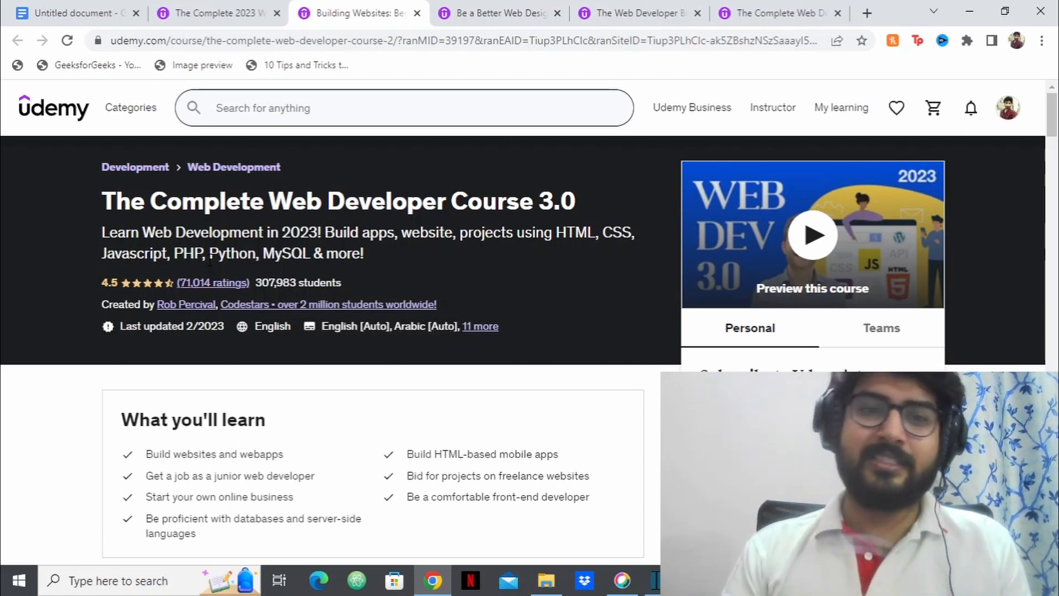
left_click_drag(104, 200, 183, 201)
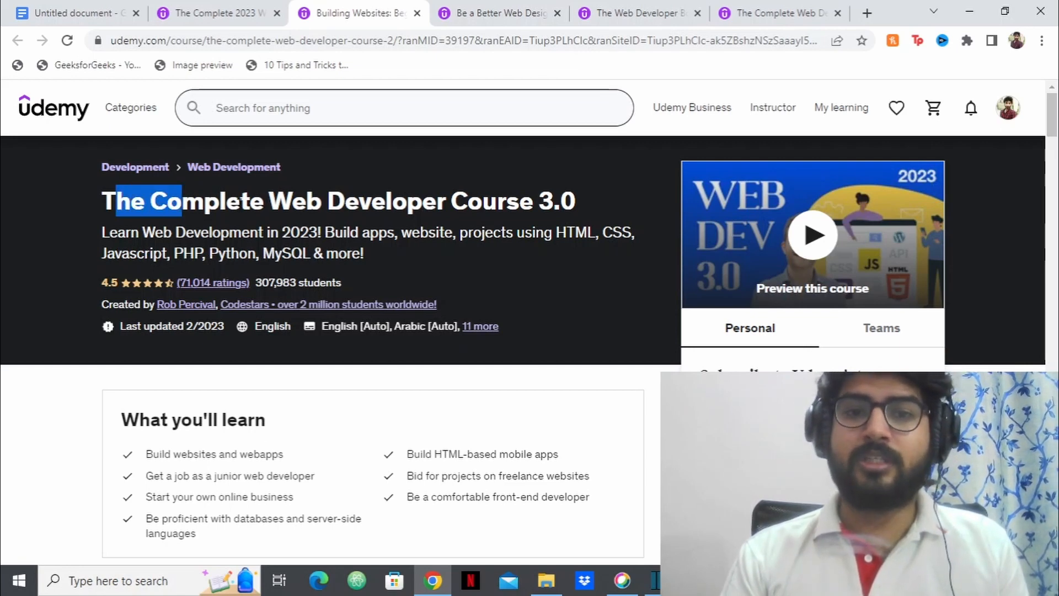
double_click(493, 202)
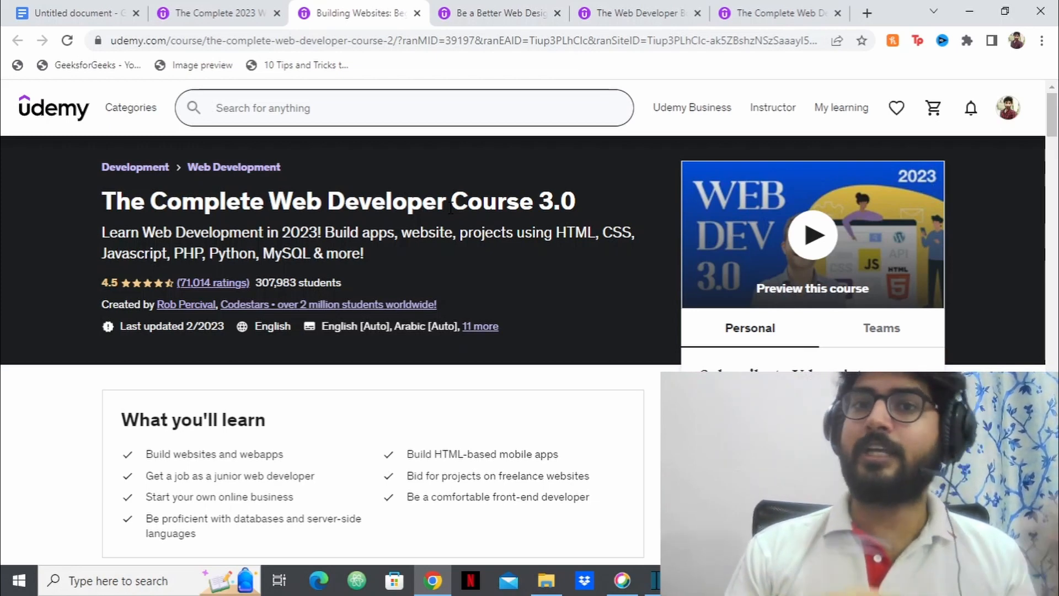
scroll("down", 3)
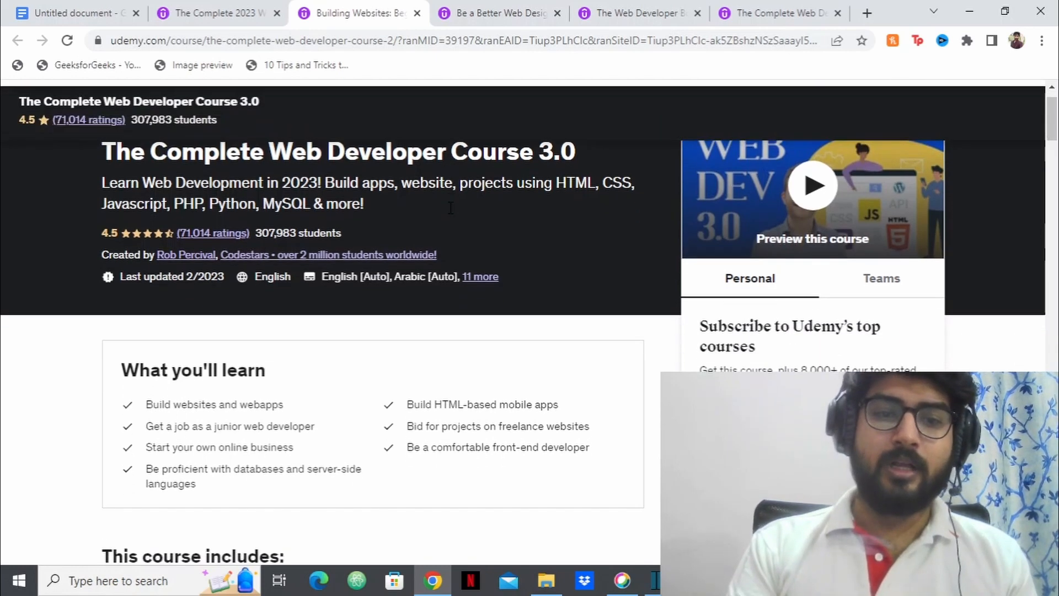
scroll("down", 3)
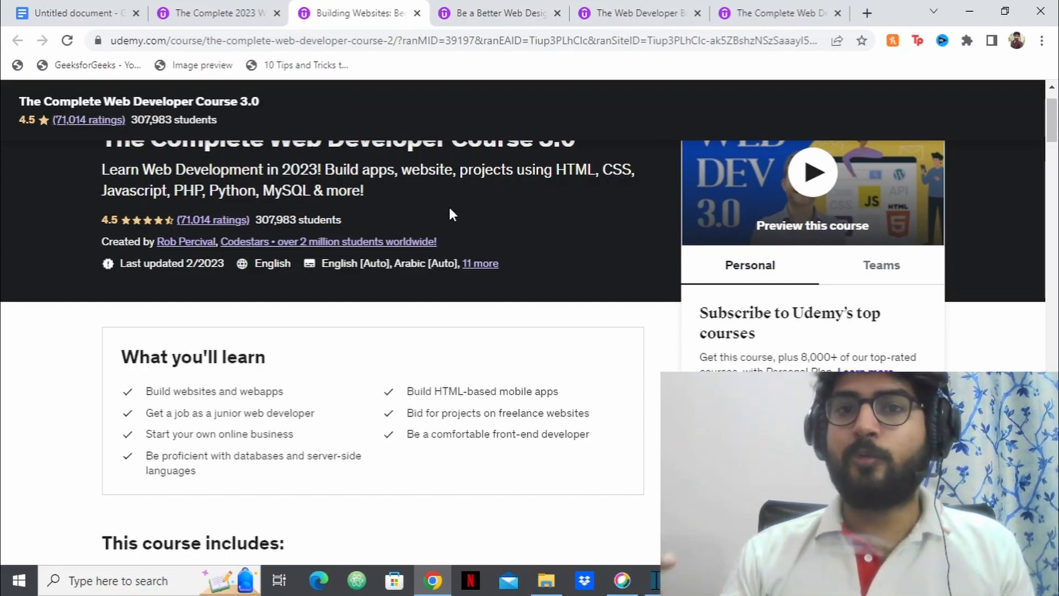
scroll("down", 3)
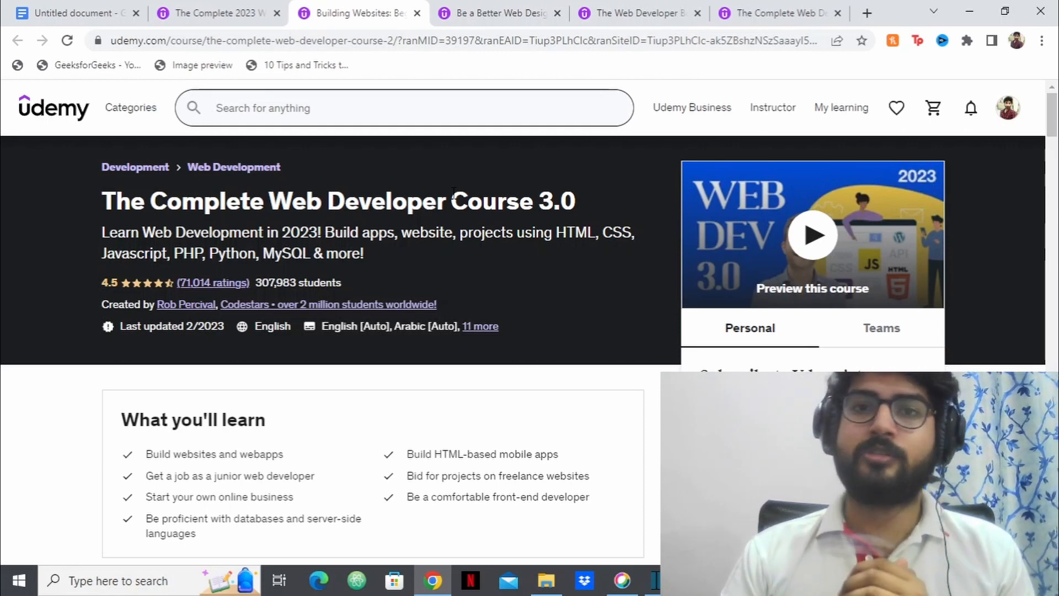
- Switch to the Ultimate Web Designer & Web Developer Course tab and scroll to Course content
left_click(497, 12)
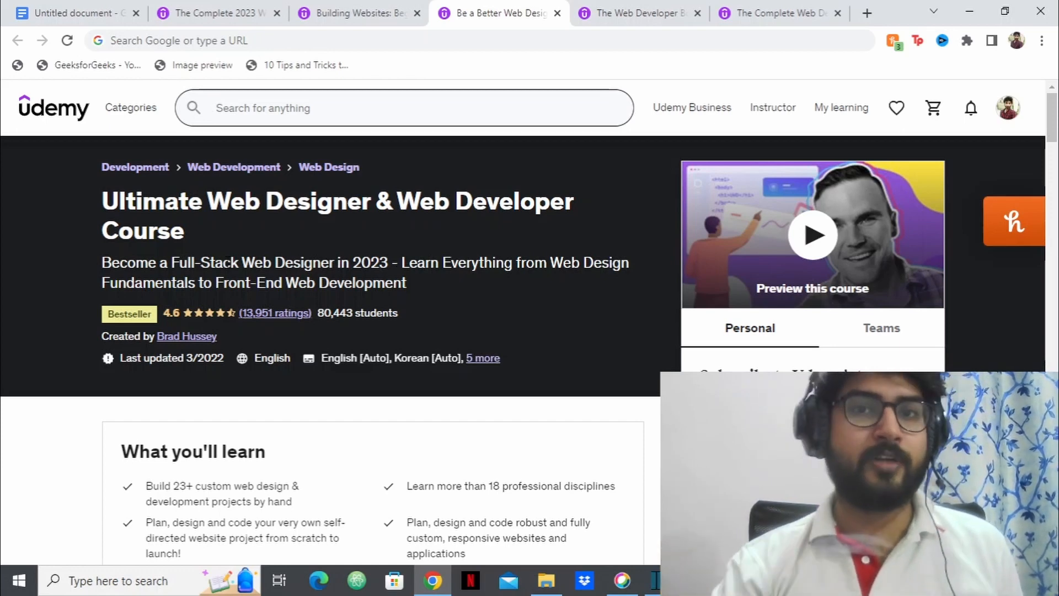
scroll("down", 3)
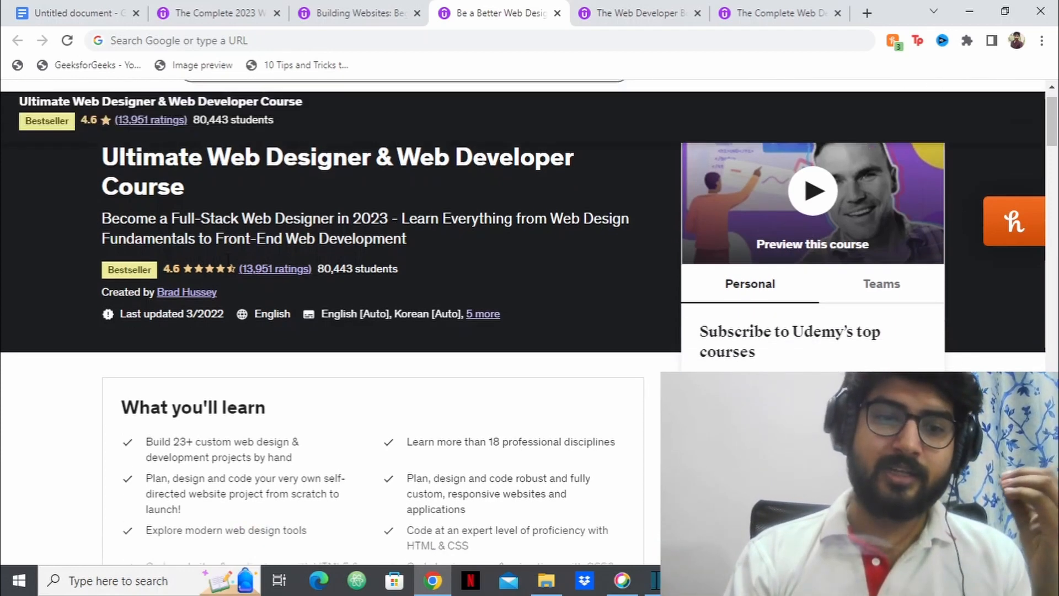
scroll("down", 3)
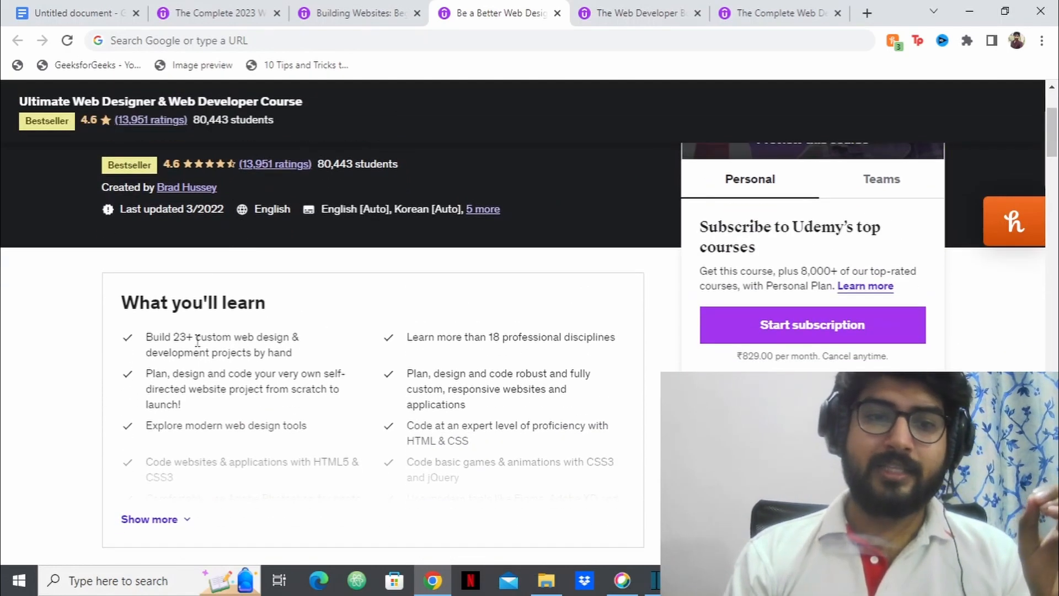
mouse_move(198, 351)
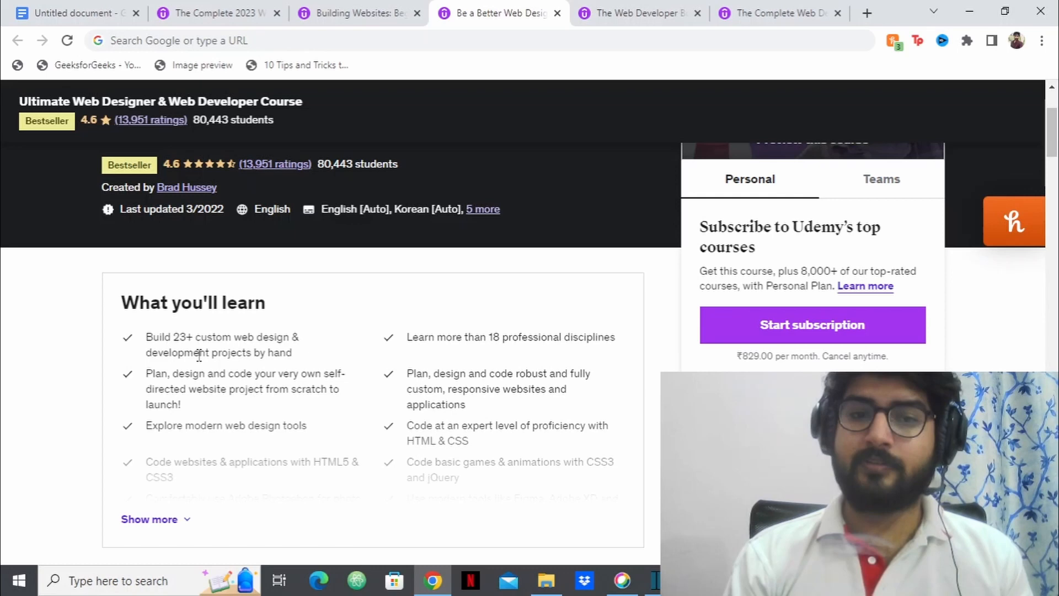
scroll("down", 3)
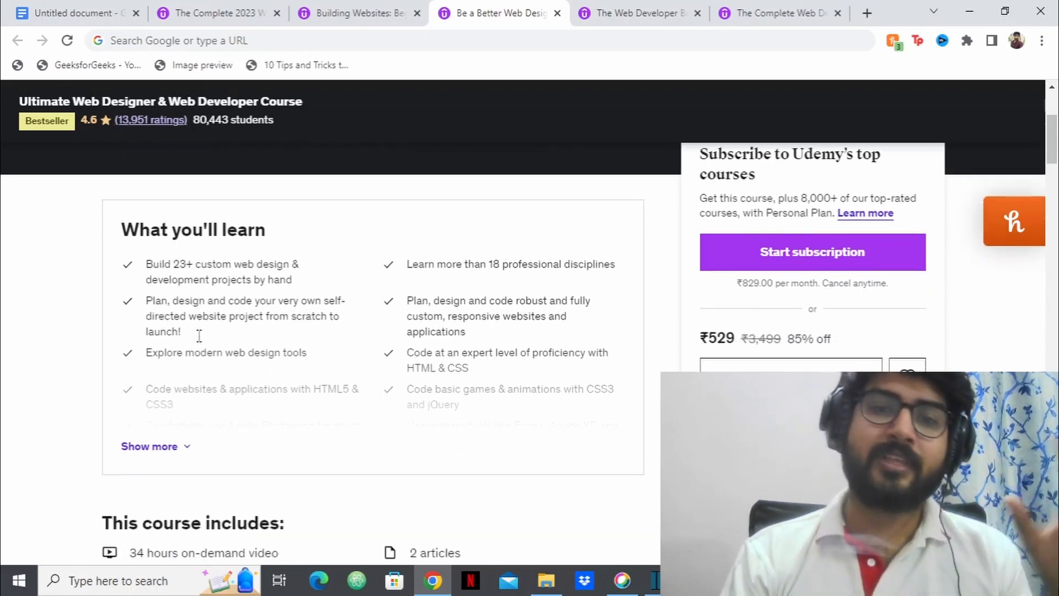
scroll("down", 3)
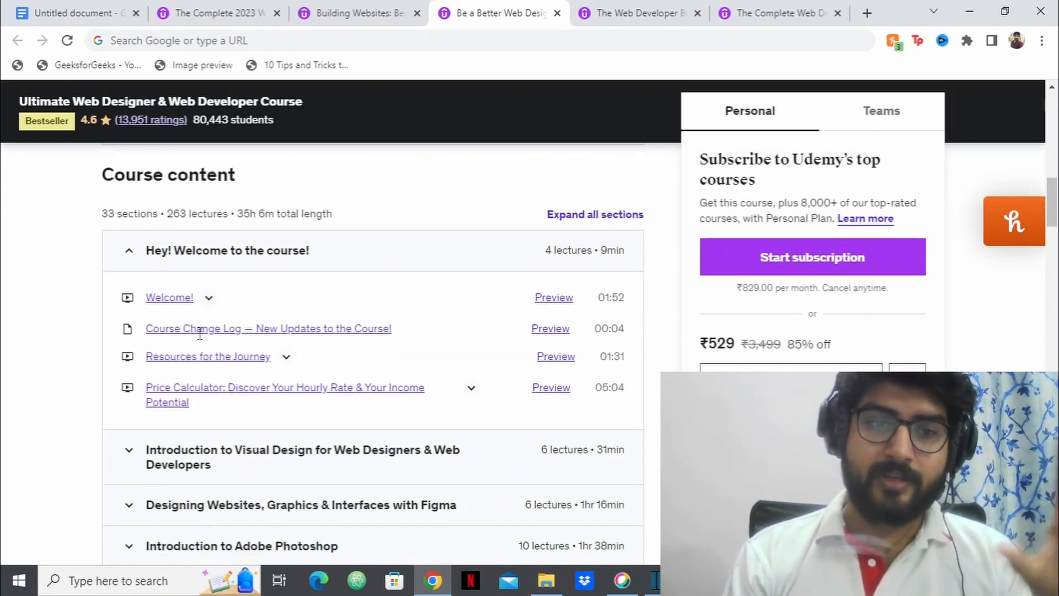
scroll("down", 3)
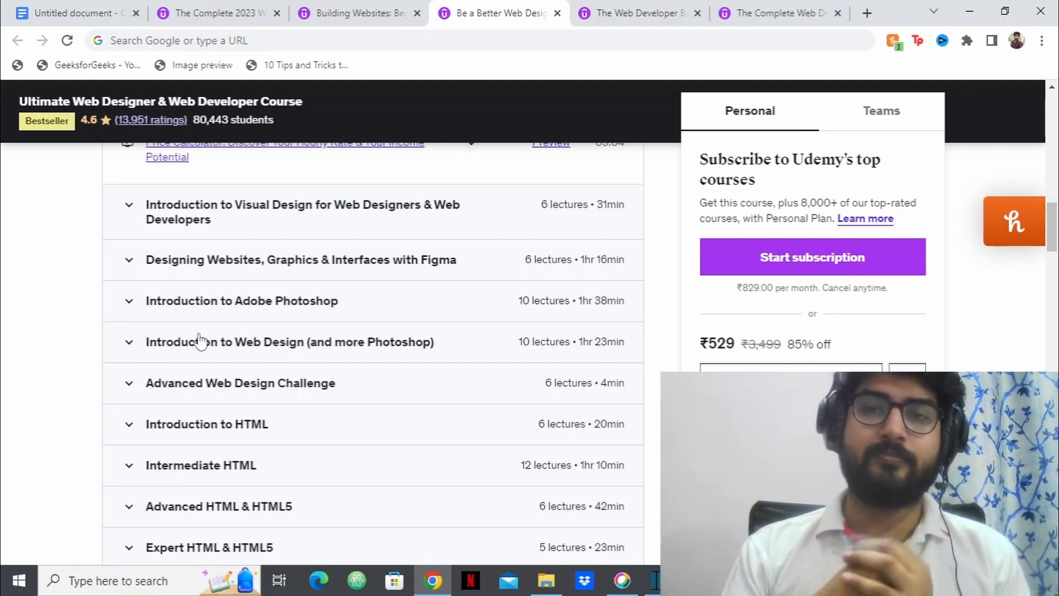
scroll("down", 3)
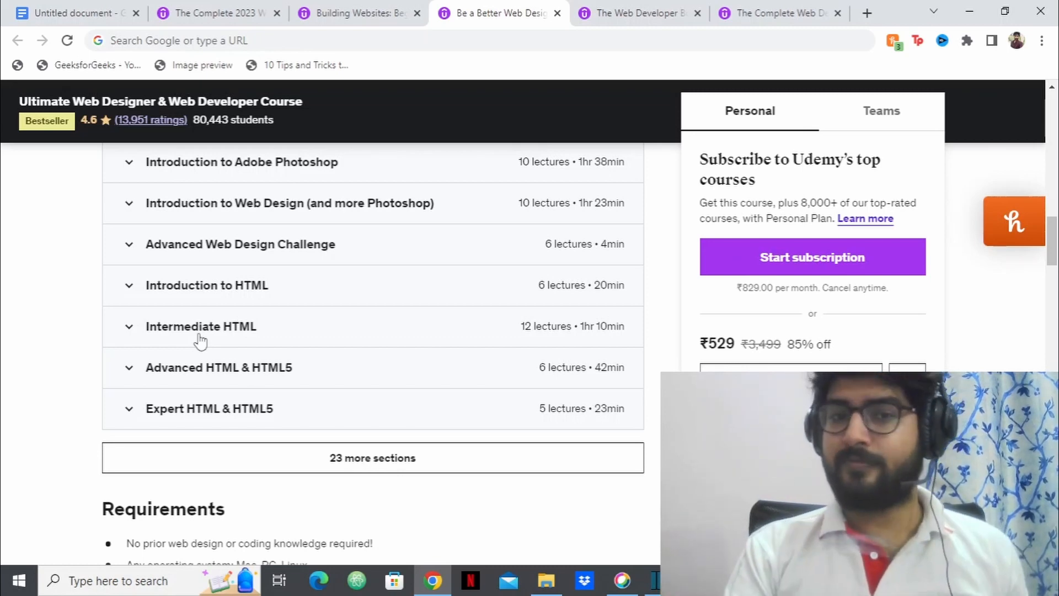
scroll("down", 3)
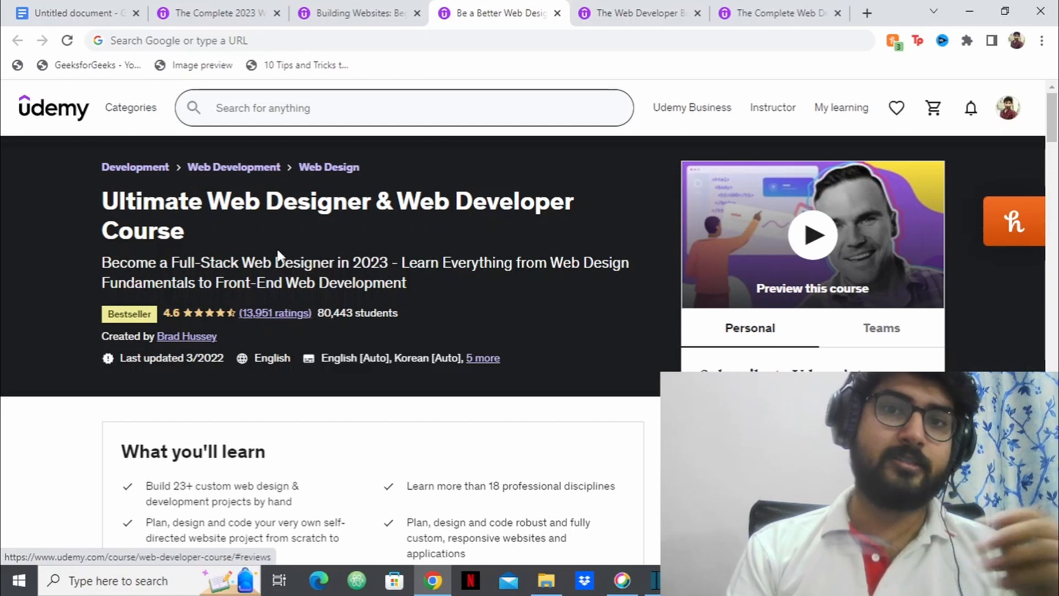
left_click(635, 12)
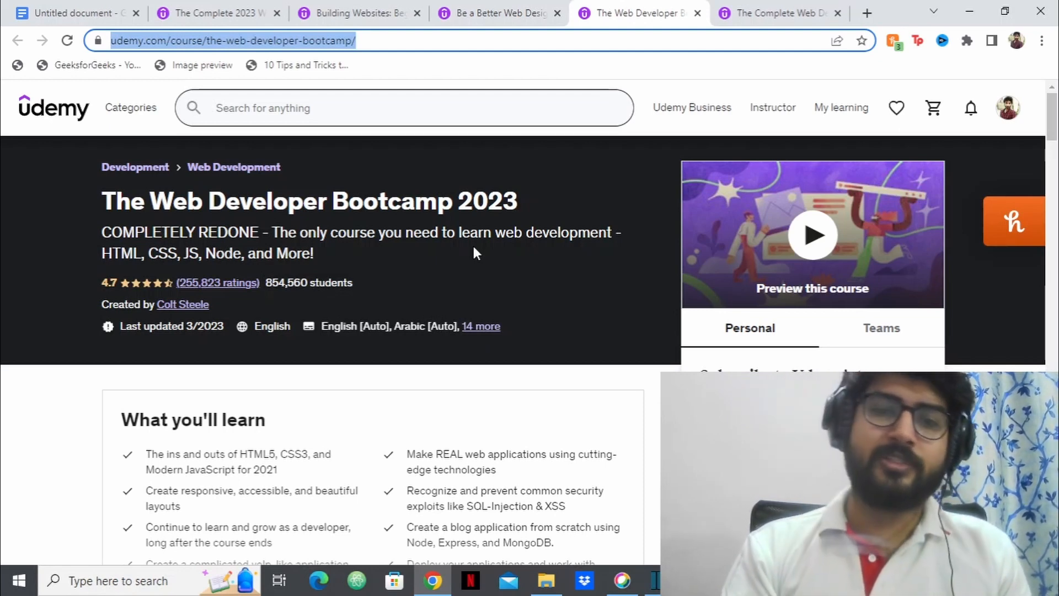
- Scroll through the Bootcamp 2023 course content and requirements, then return to the overview
scroll("down", 3)
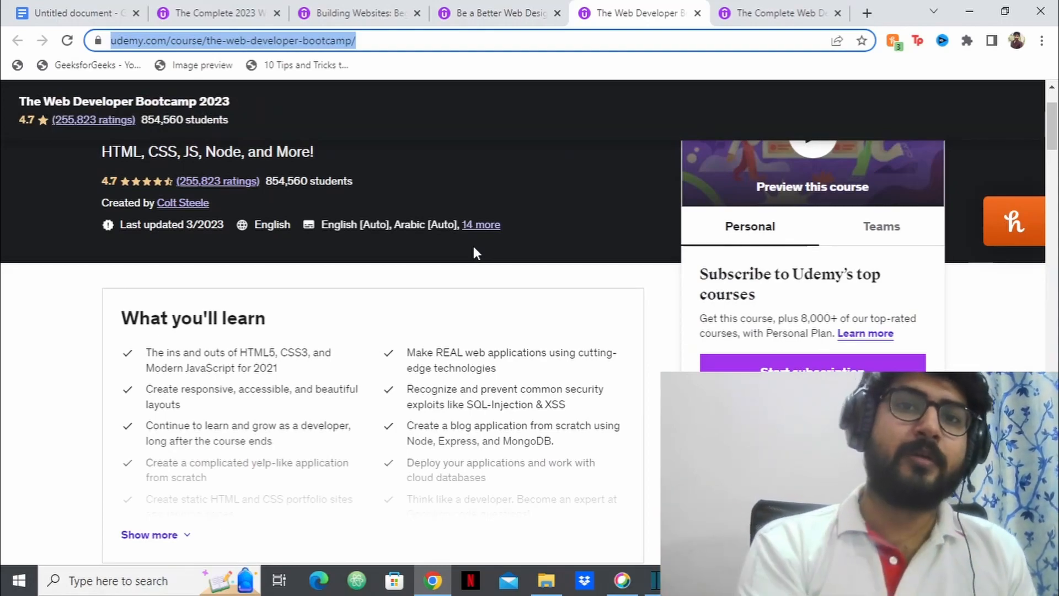
scroll("down", 3)
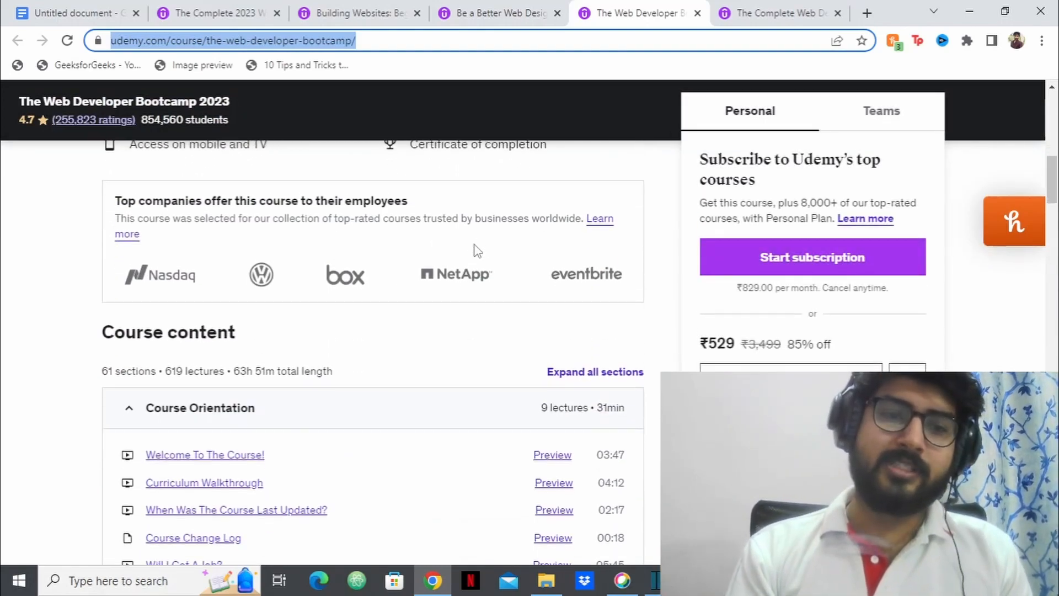
scroll("down", 3)
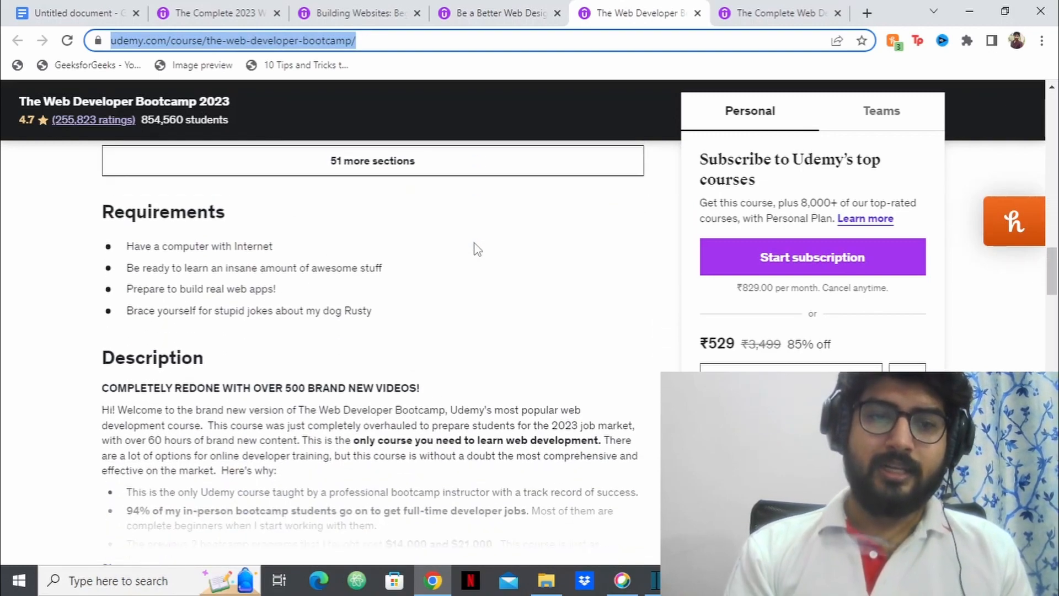
scroll("up", 3)
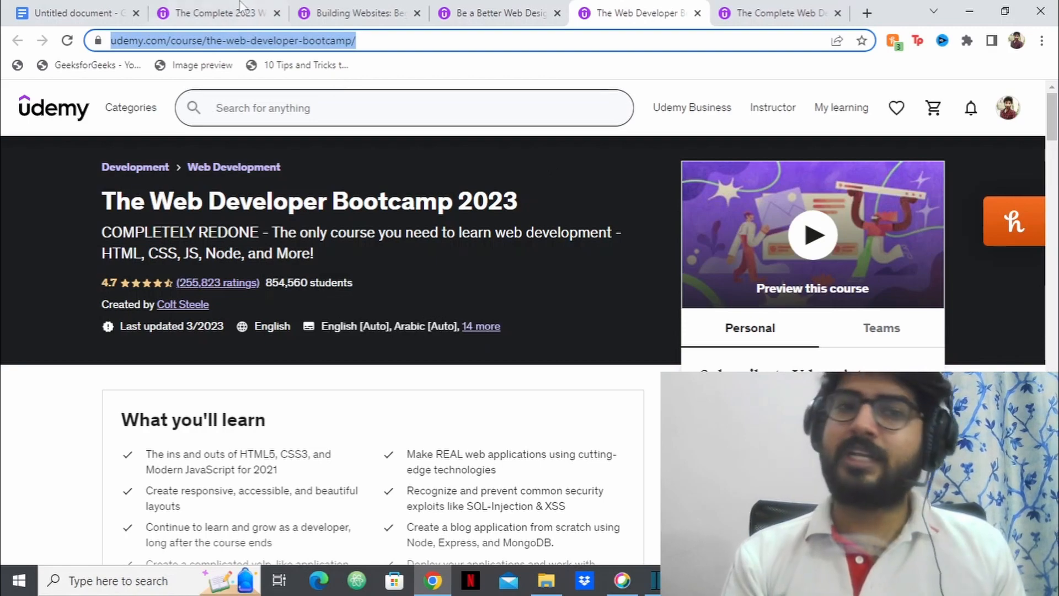
left_click(210, 13)
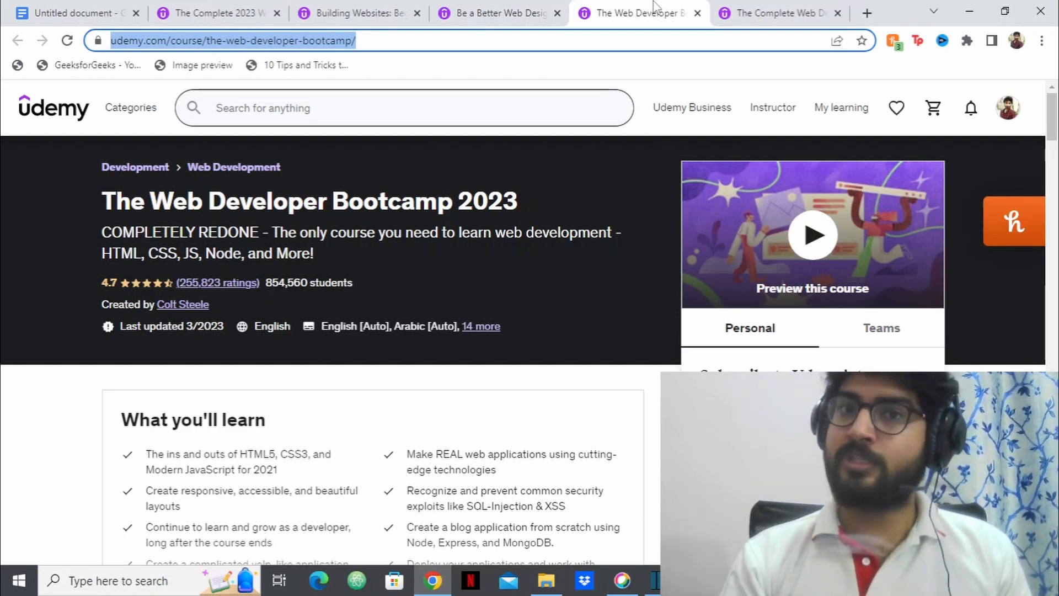
- Switch to the Zero to Mastery course tab and scroll down to its course content
left_click(777, 13)
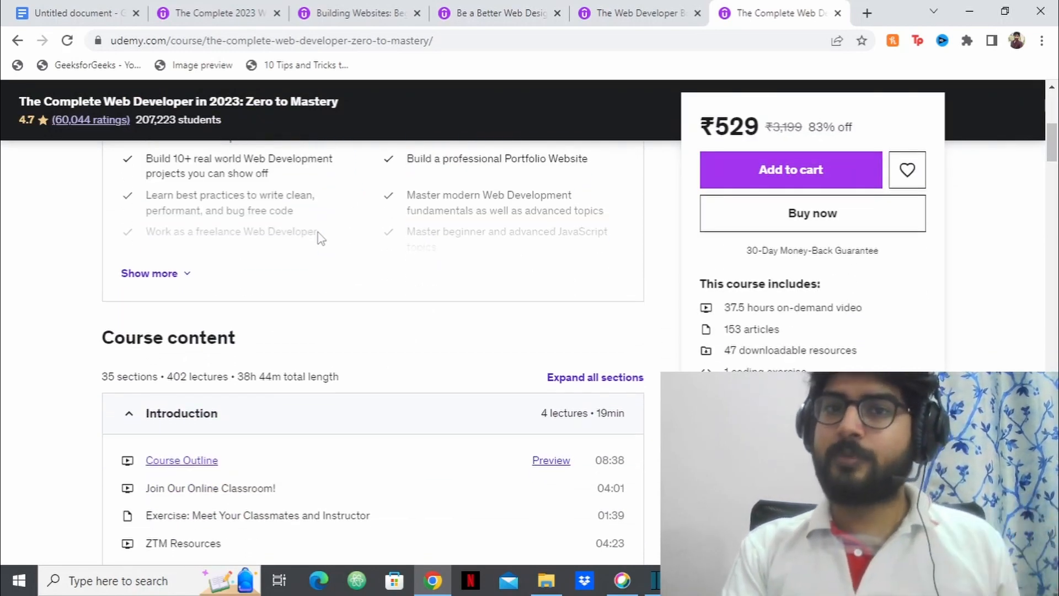
scroll("down", 3)
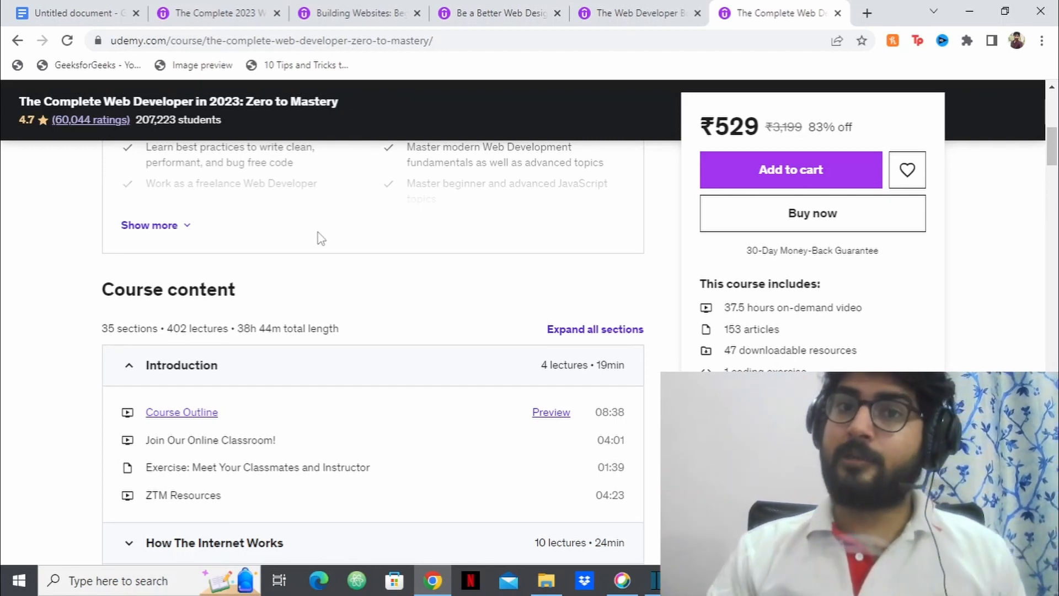
scroll("down", 3)
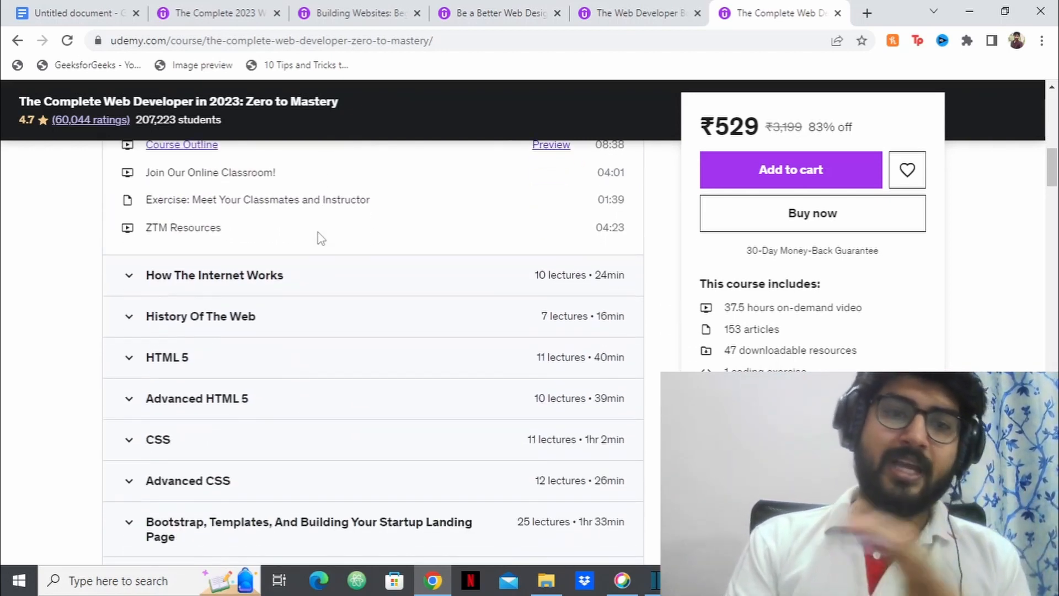
scroll("down", 3)
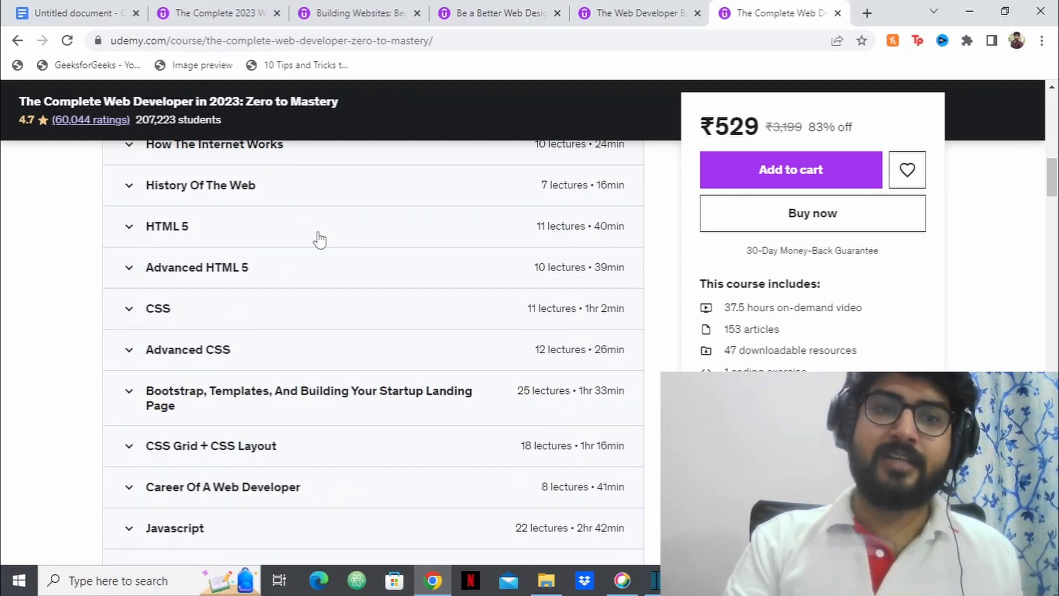
scroll("down", 3)
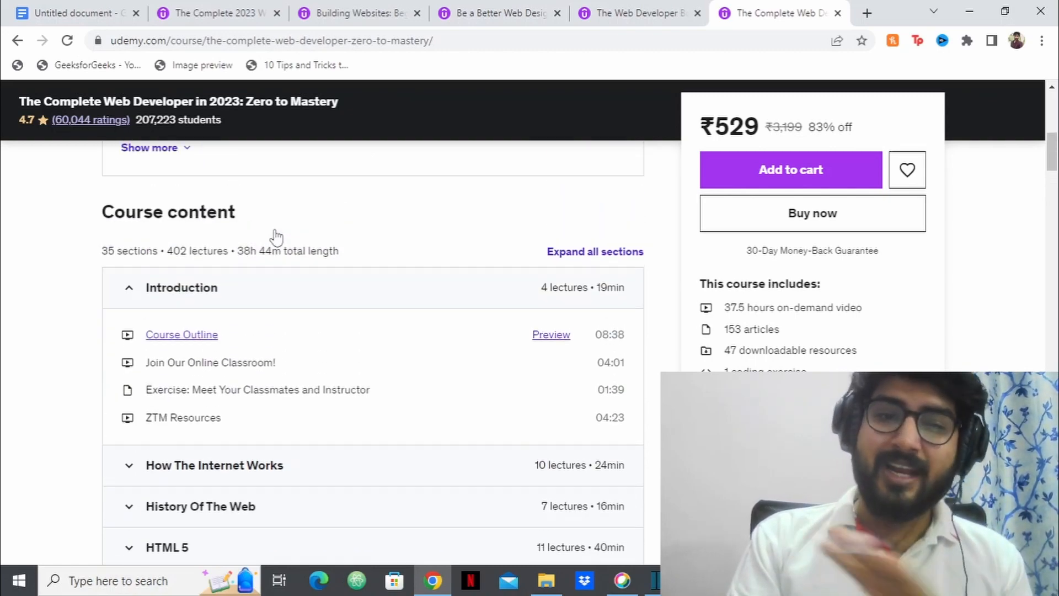
scroll("up", 3)
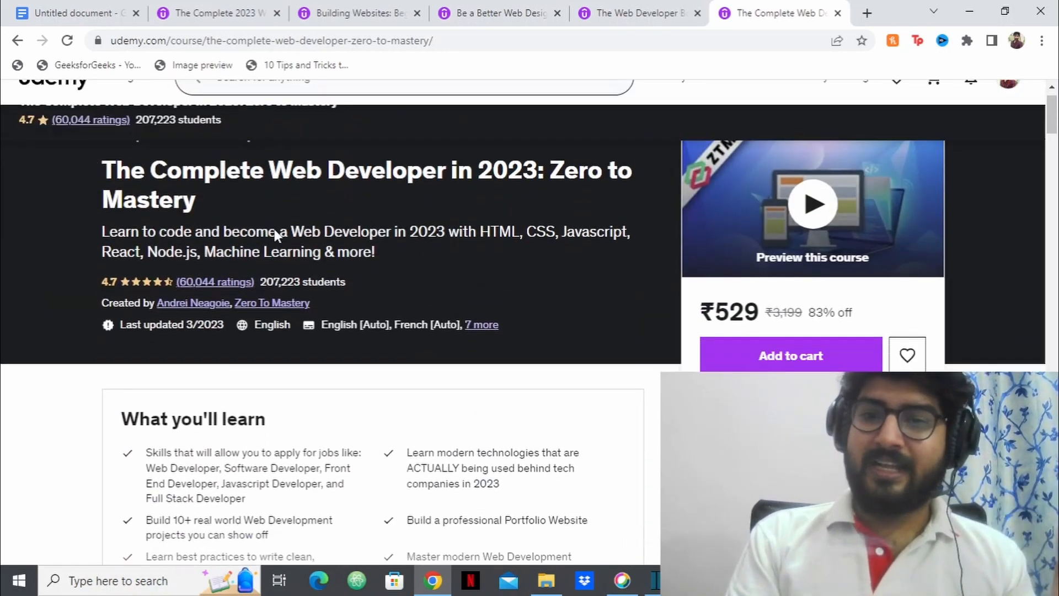
scroll("down", 3)
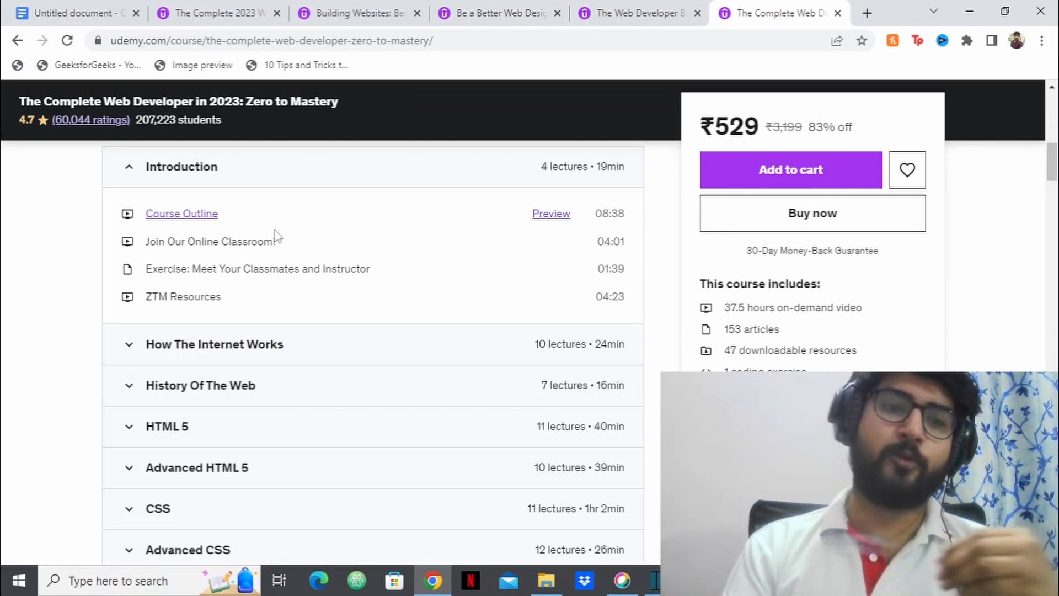
scroll("down", 3)
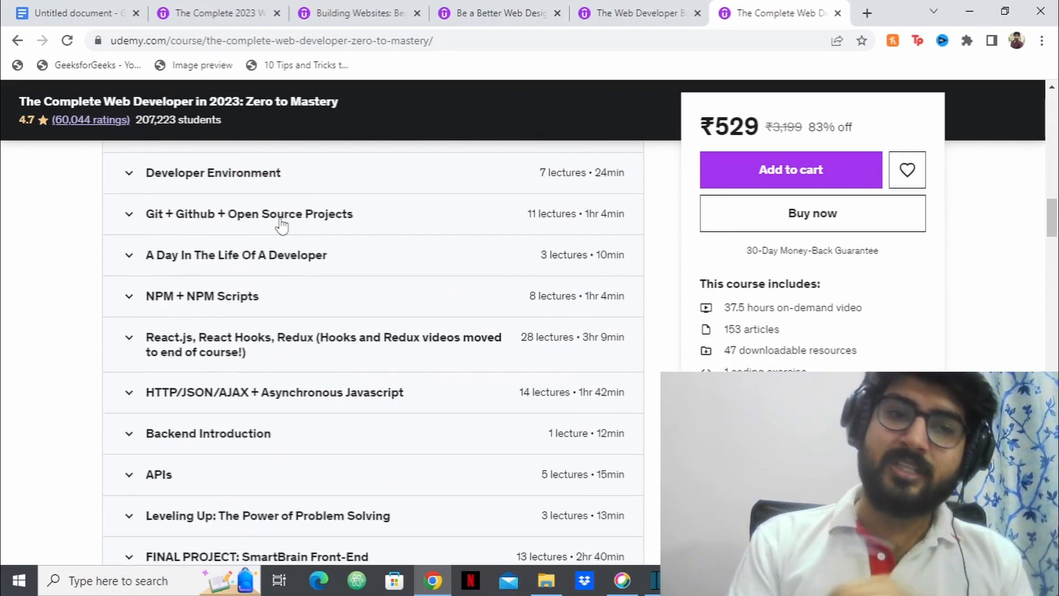
scroll("down", 3)
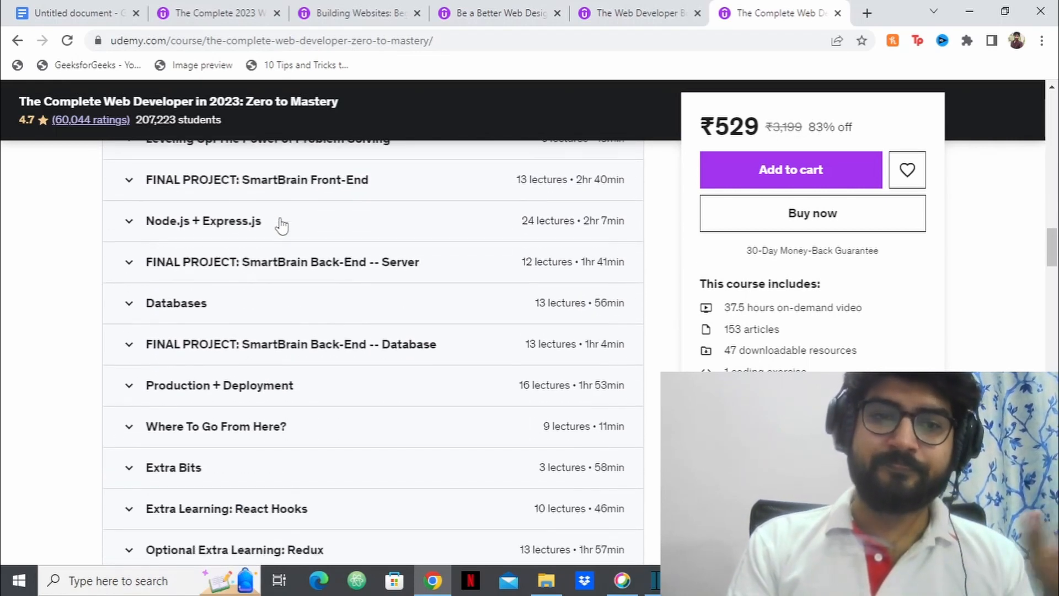
scroll("down", 3)
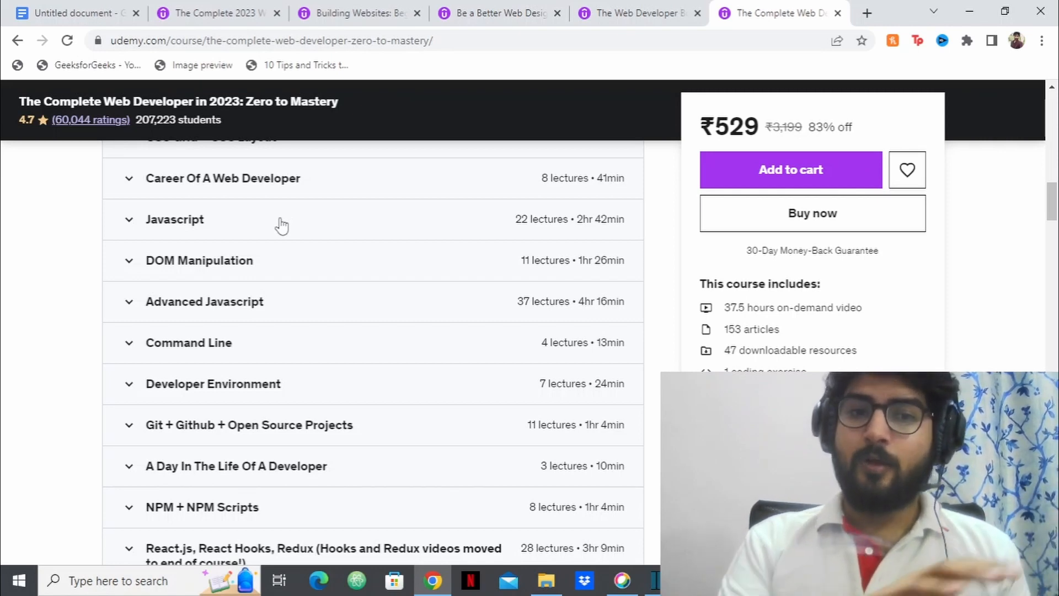
scroll("up", 3)
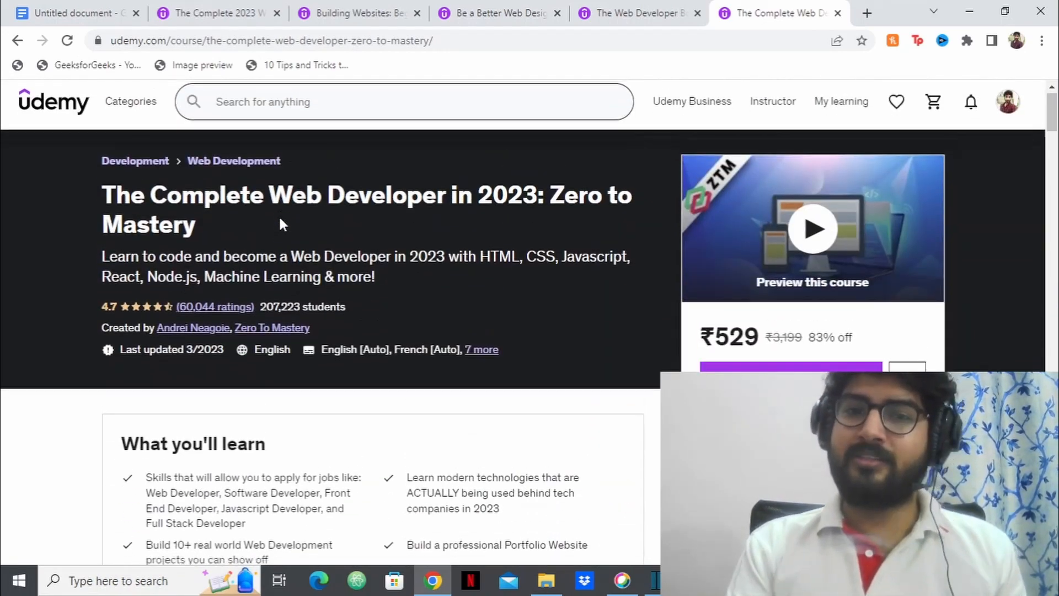
- Scroll down to Zero to Mastery's Requirements section and back up
scroll("down", 3)
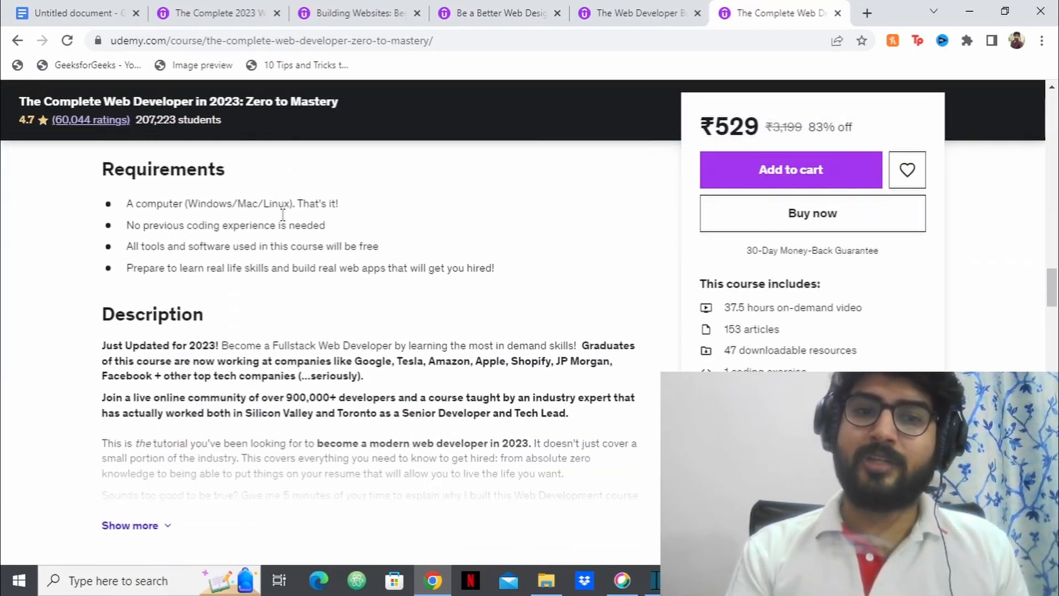
scroll("down", 3)
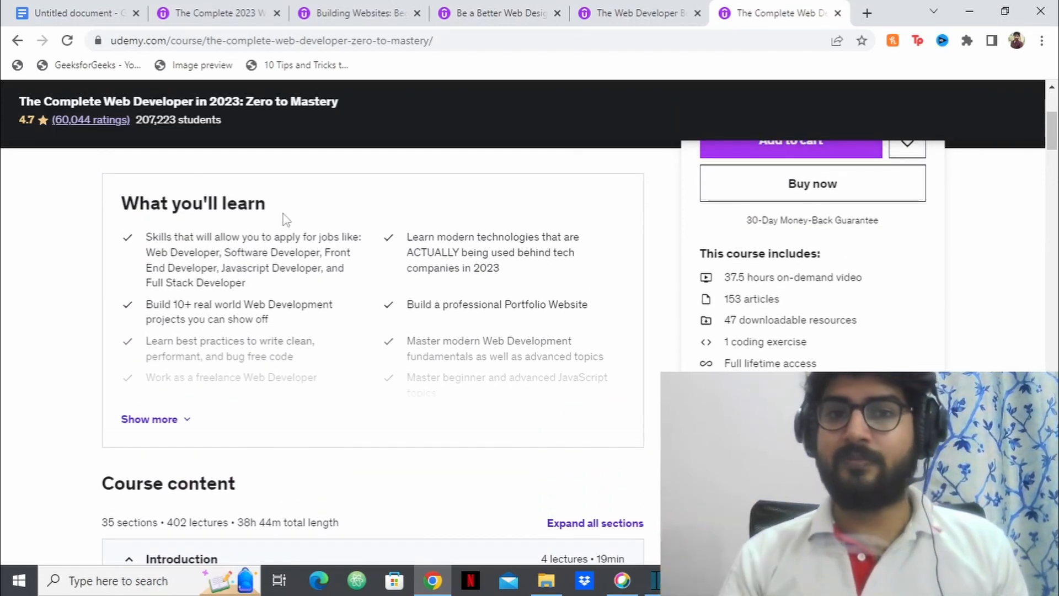
scroll("up", 3)
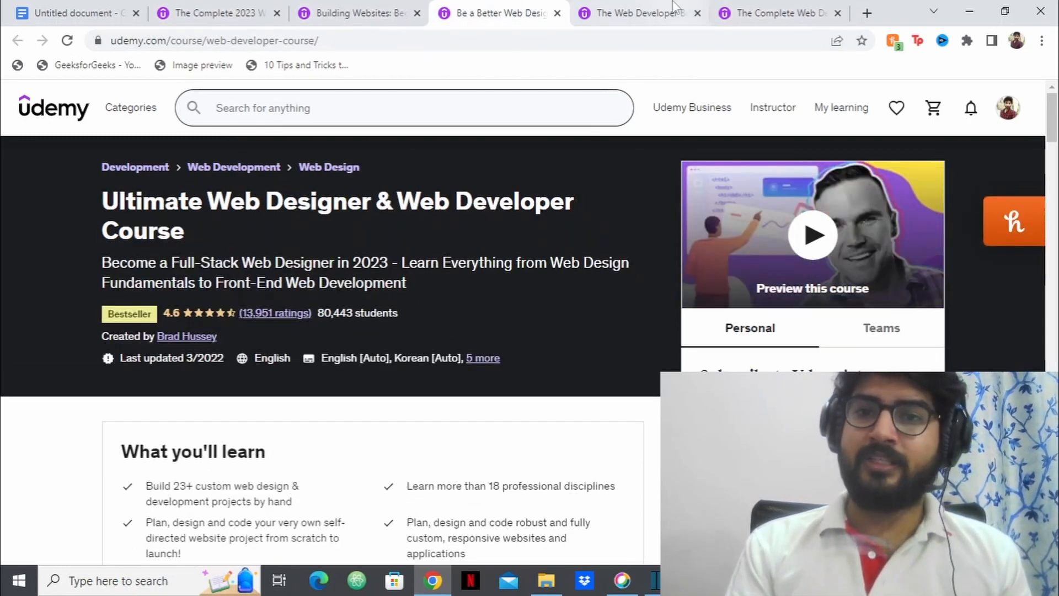
mouse_move(634, 13)
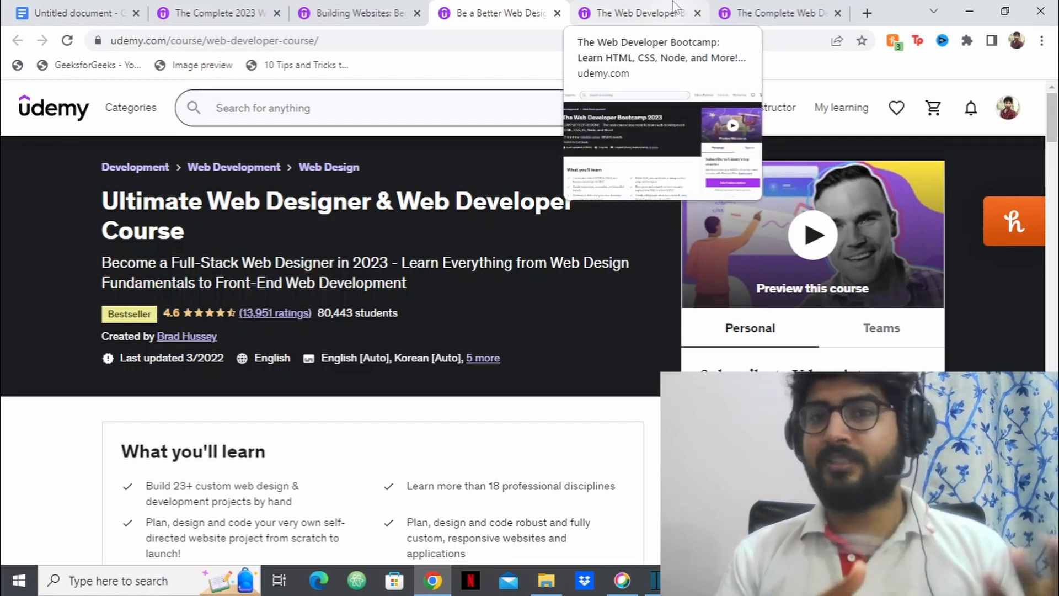